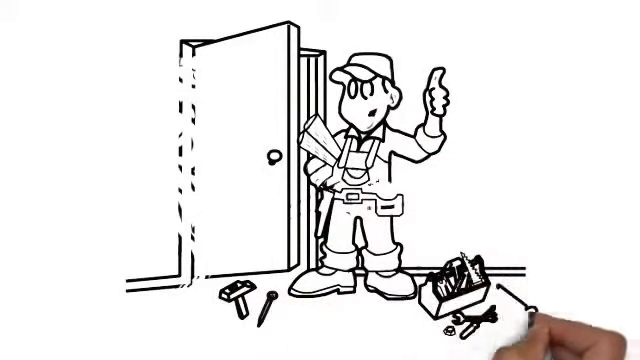
pyautogui.moveTo(160, 200)
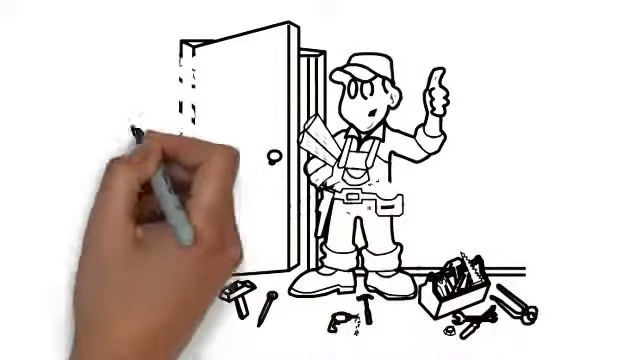